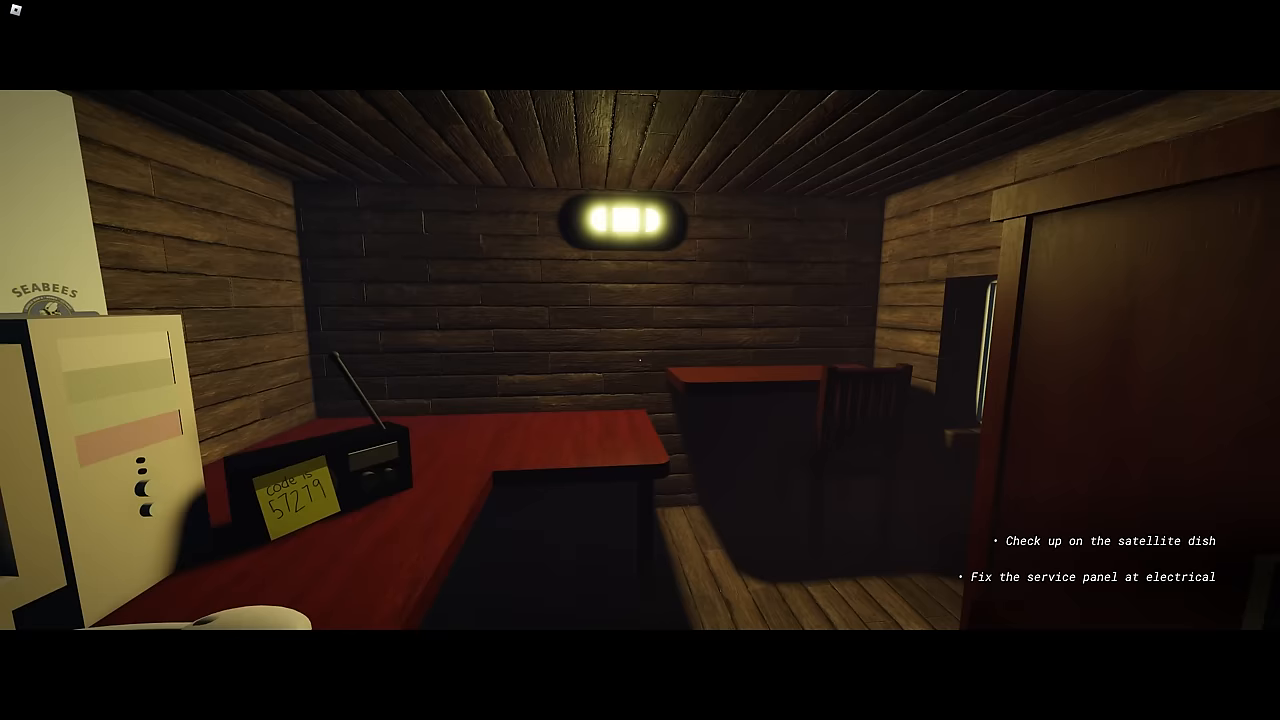
pyautogui.moveTo(640, 360)
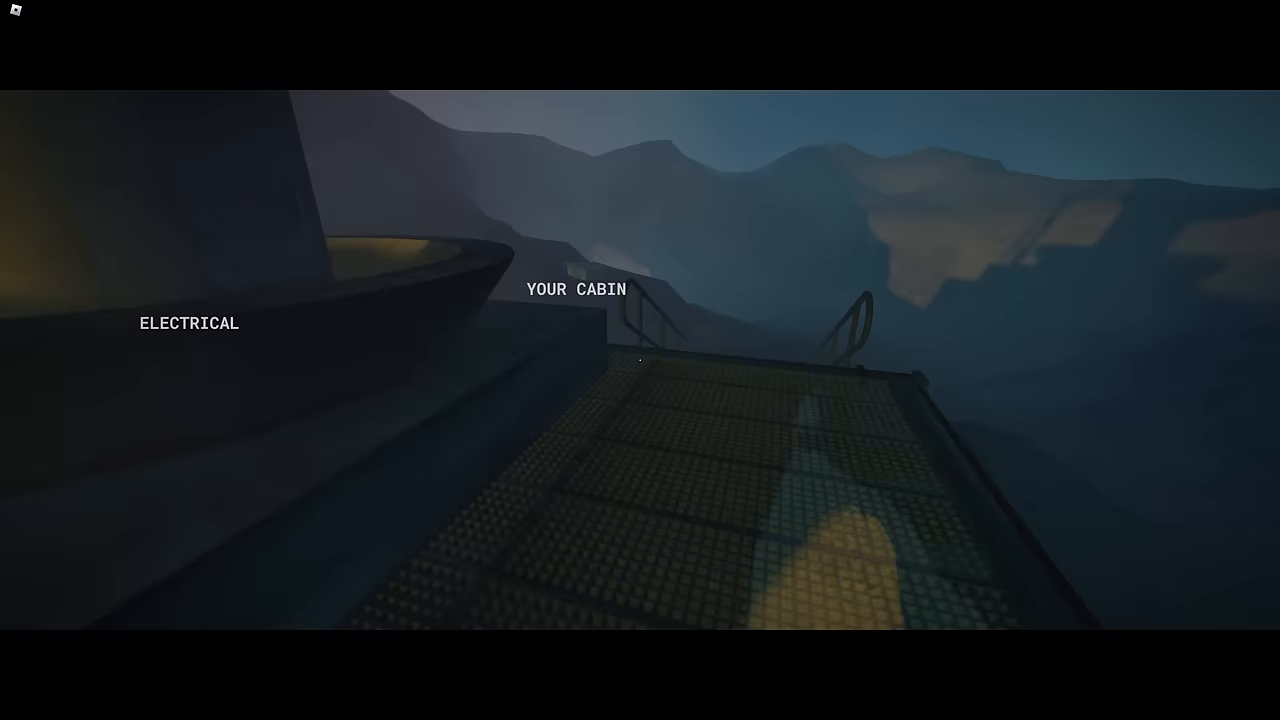
pyautogui.moveTo(640, 360)
pyautogui.write('[57279]')
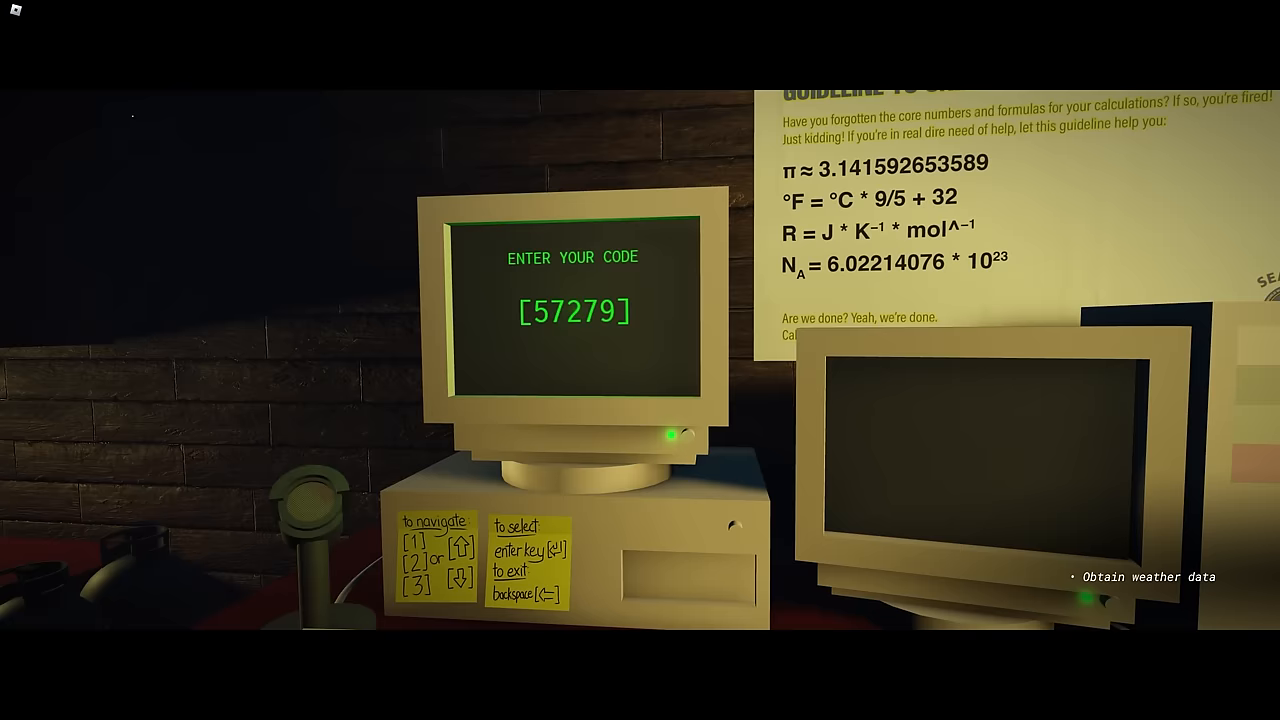
# - Confirm code 57279 on the cabin terminal to retrieve the weather data
pyautogui.press('enter')
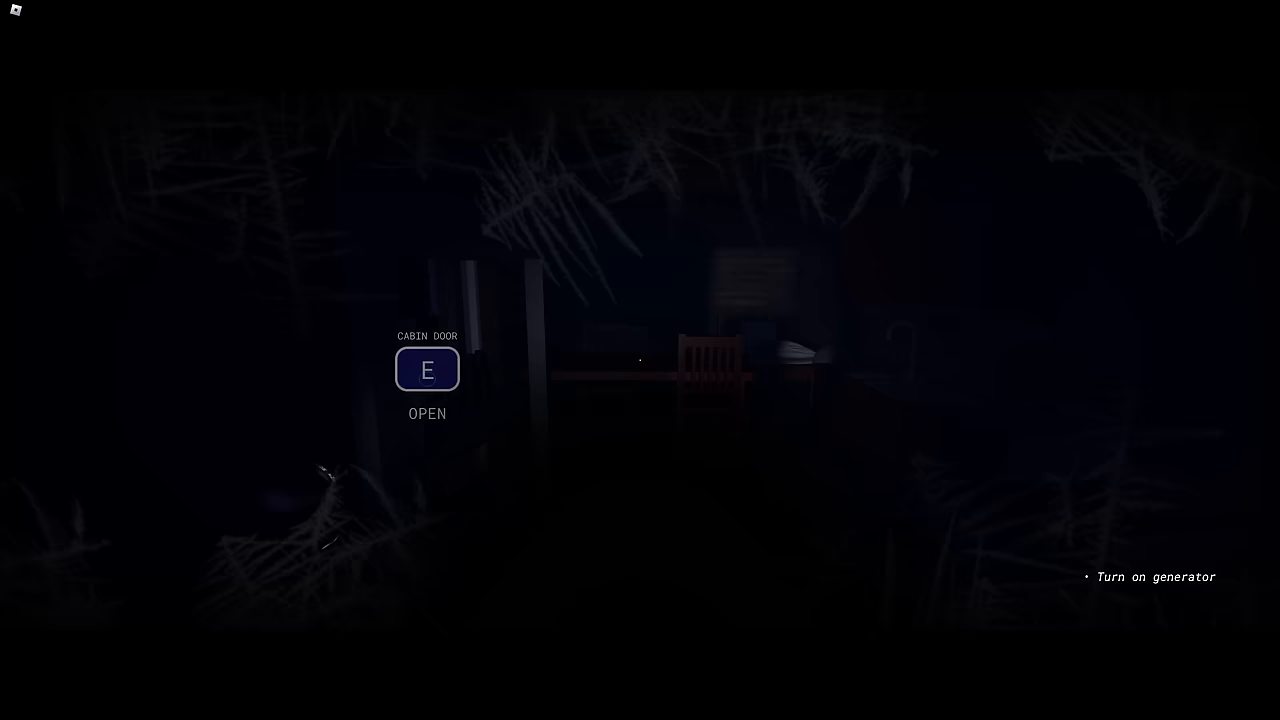
pyautogui.press('e')
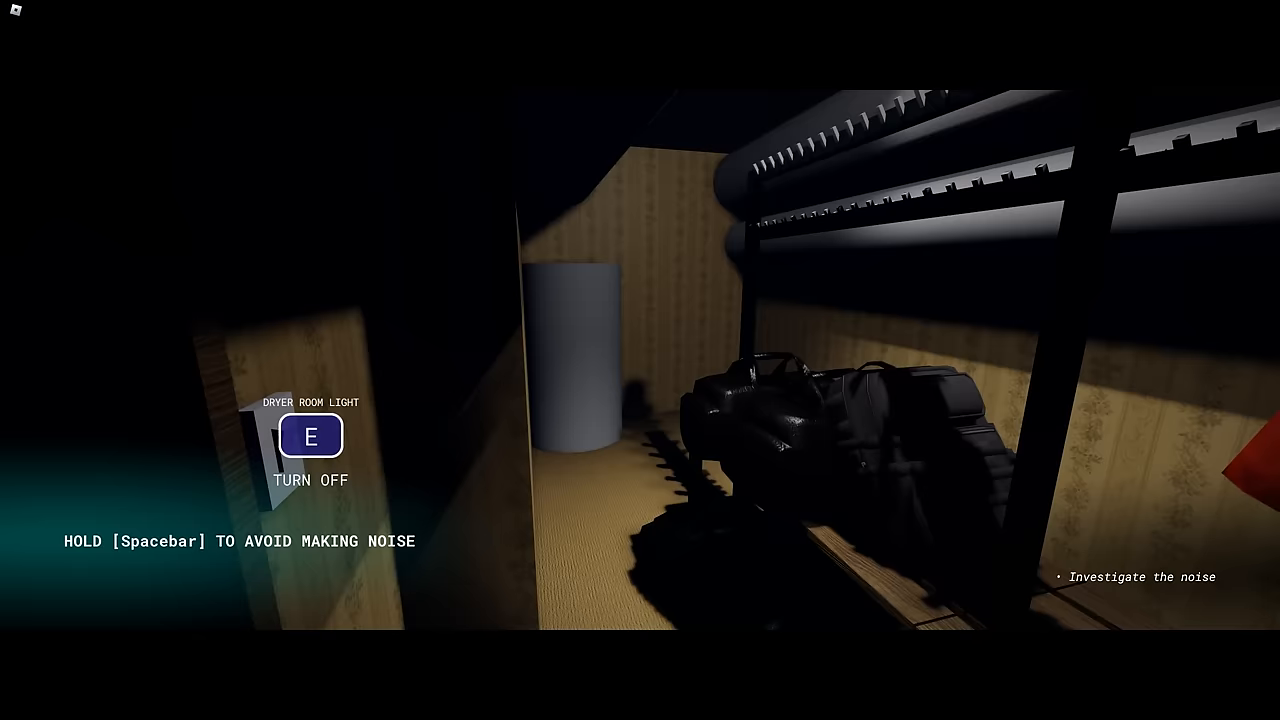
# - Switch off the dryer room light with the wall switch
pyautogui.press('e')
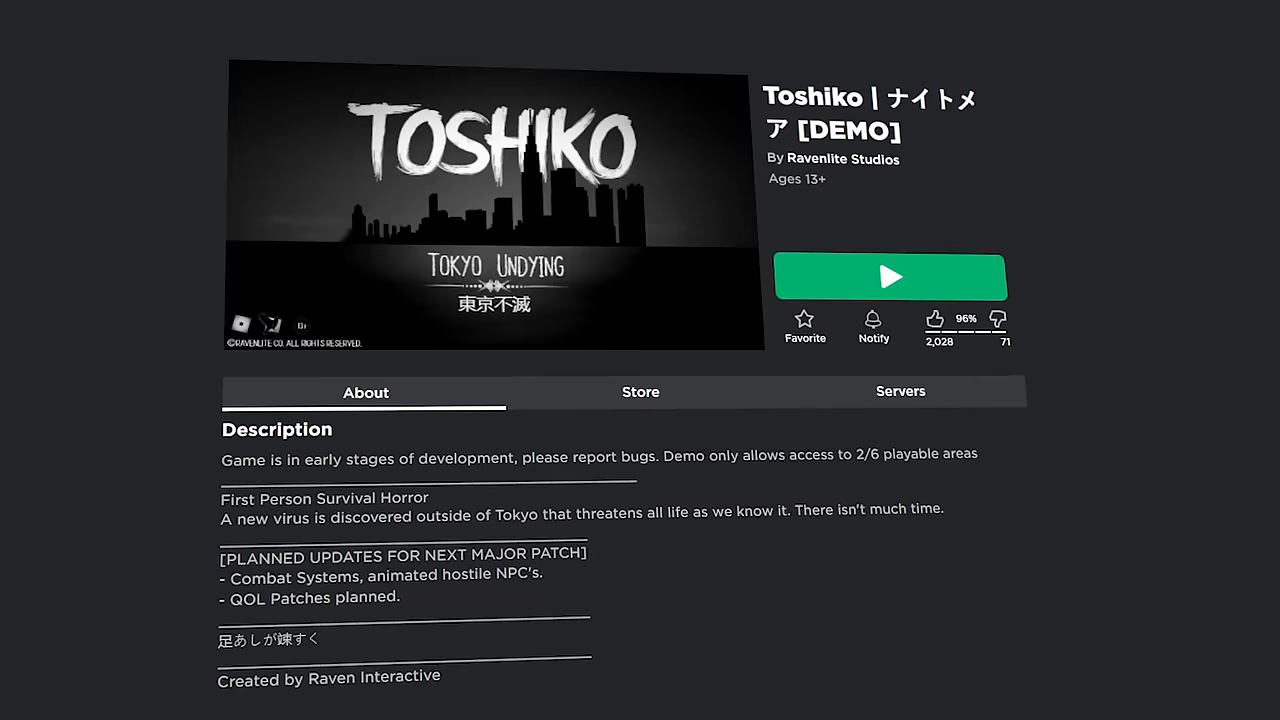
# - Select the Toshiko | ナイトメア [DEMO] experience by Ravenlite Studios
pyautogui.click(888, 276)
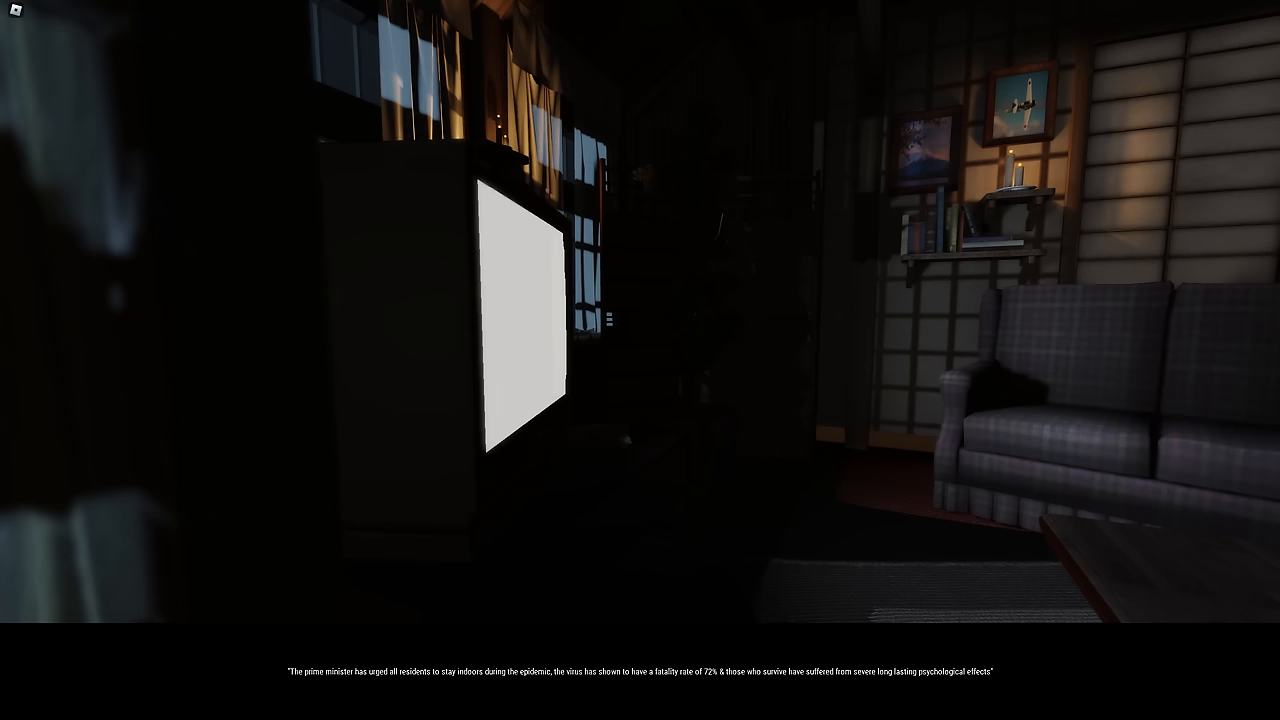
pyautogui.moveTo(640, 360)
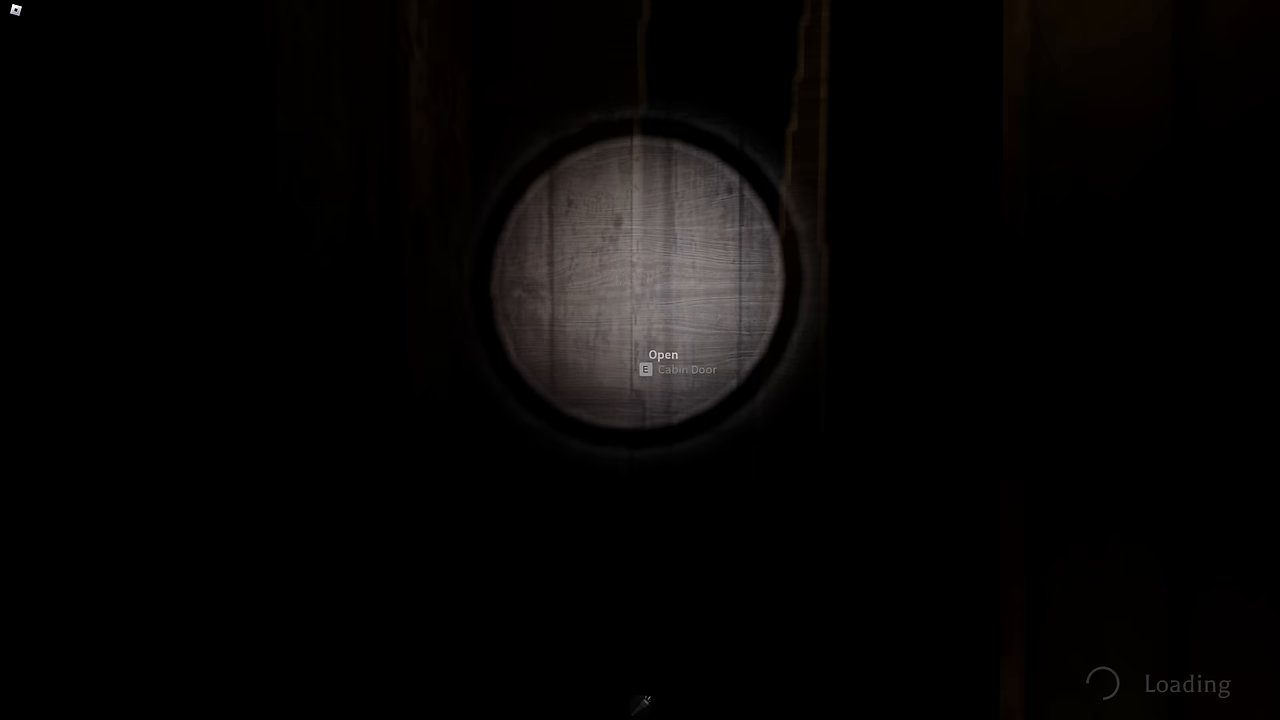
# - Interact with the wooden cabin door beside the stacked logs
pyautogui.press('e')
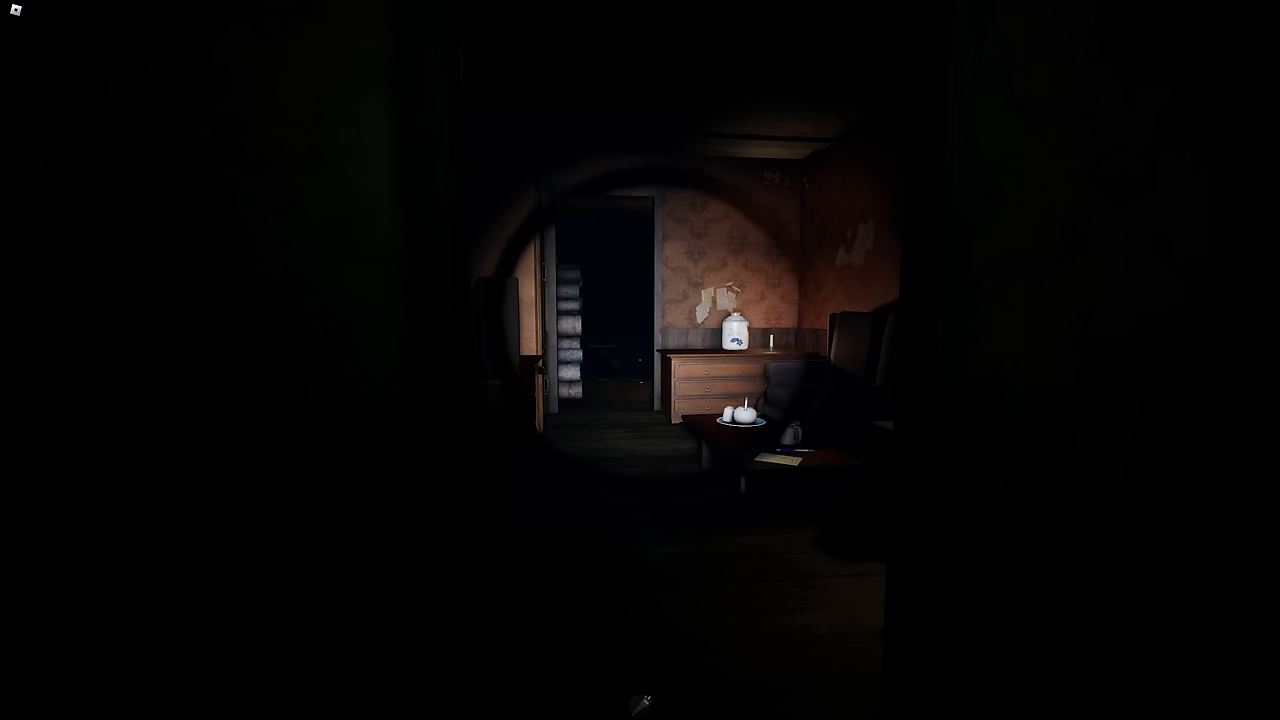
pyautogui.moveTo(640, 360)
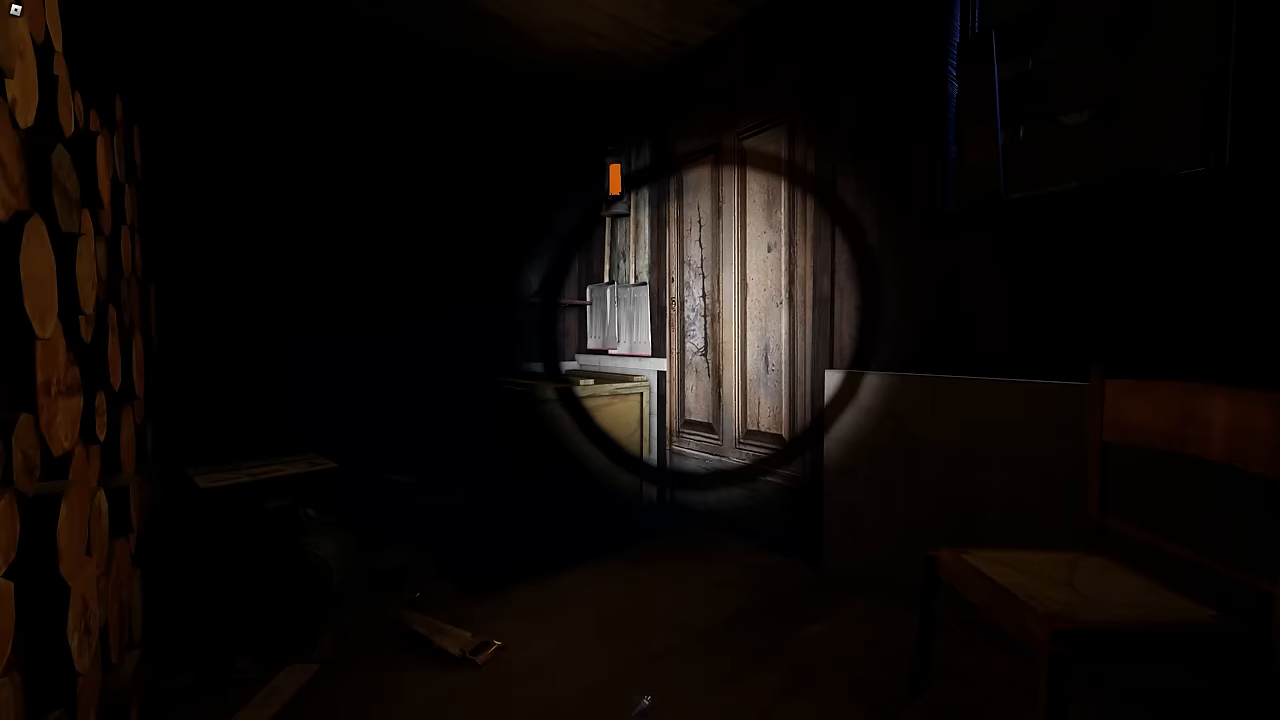